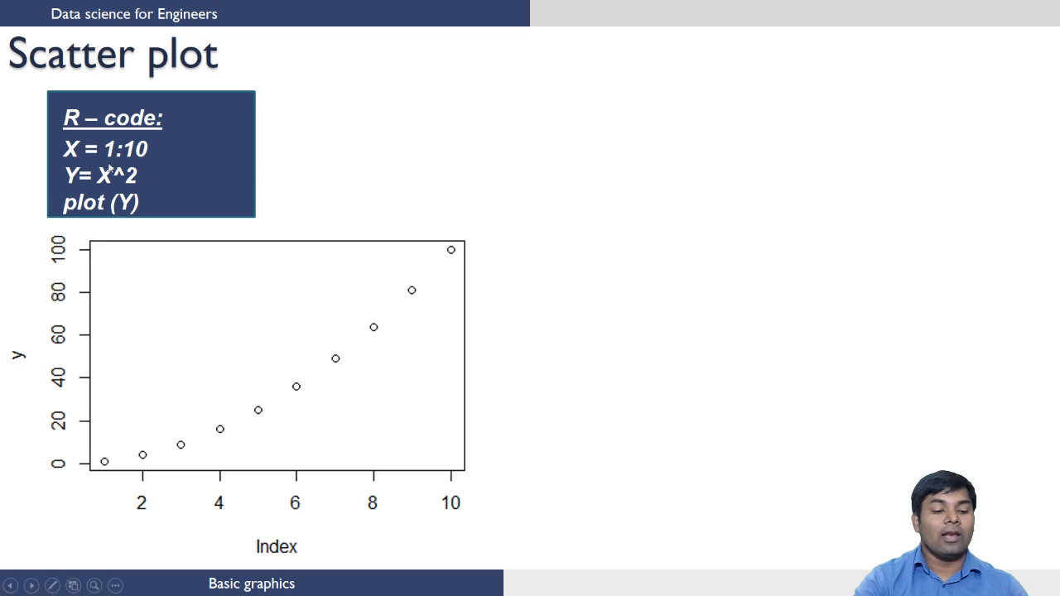
{"action": "mouse_move", "coordinate": [141, 178]}
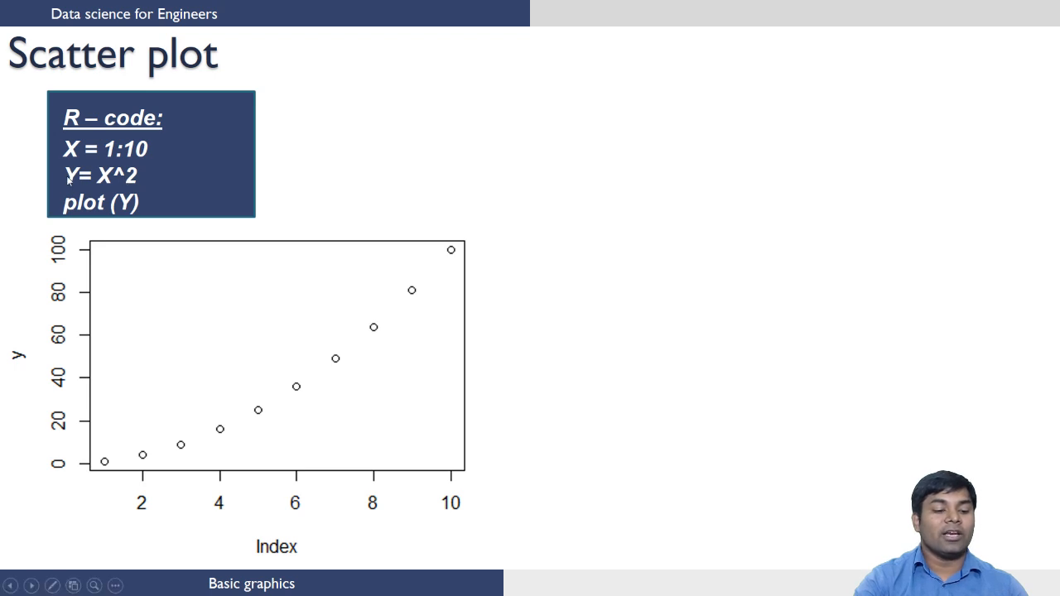
{"action": "mouse_move", "coordinate": [145, 212]}
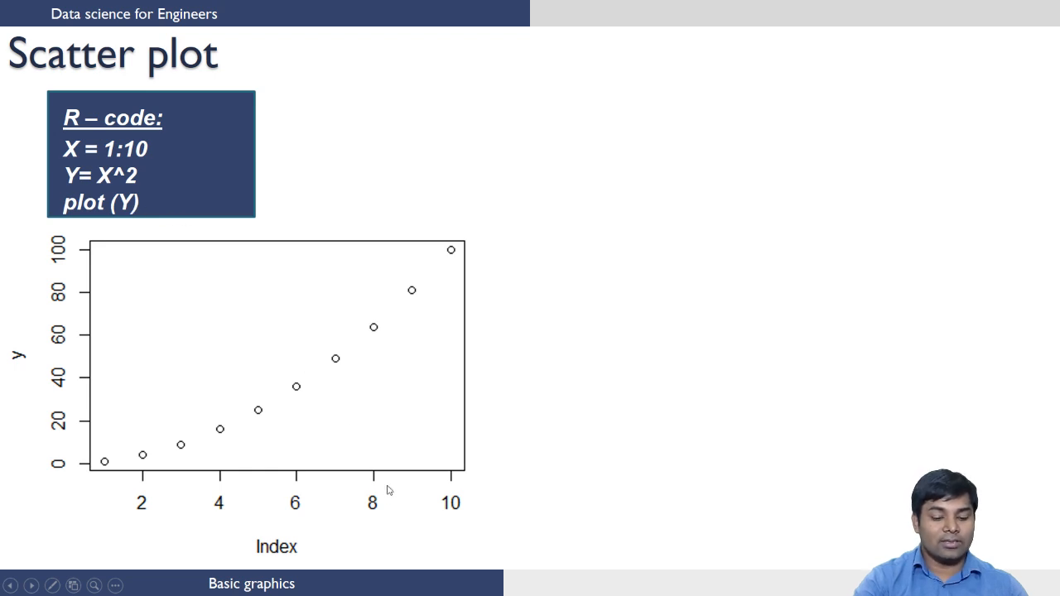
{"action": "mouse_move", "coordinate": [323, 527]}
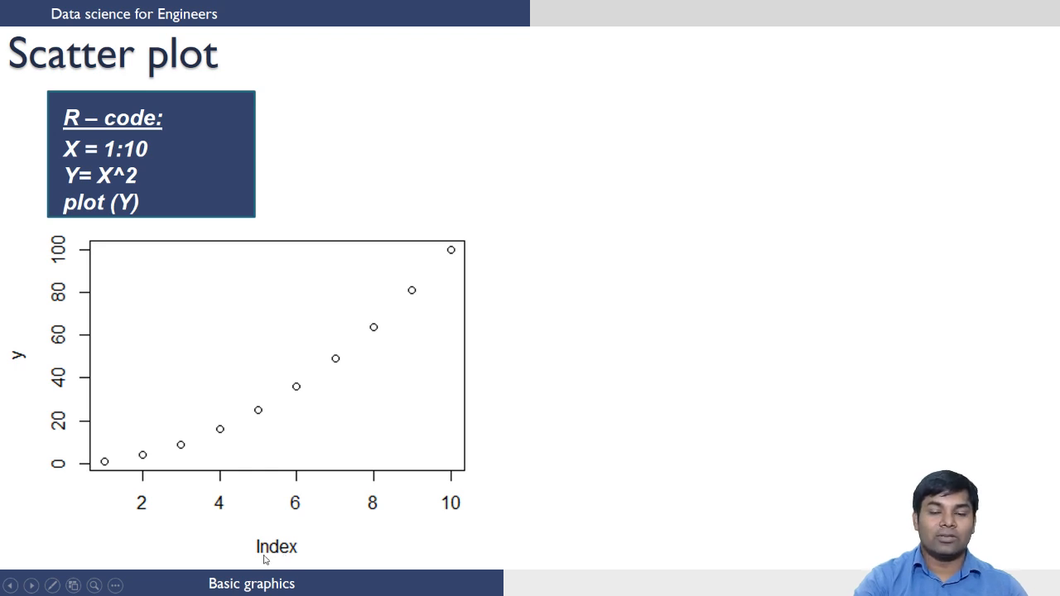
{"action": "mouse_move", "coordinate": [255, 558]}
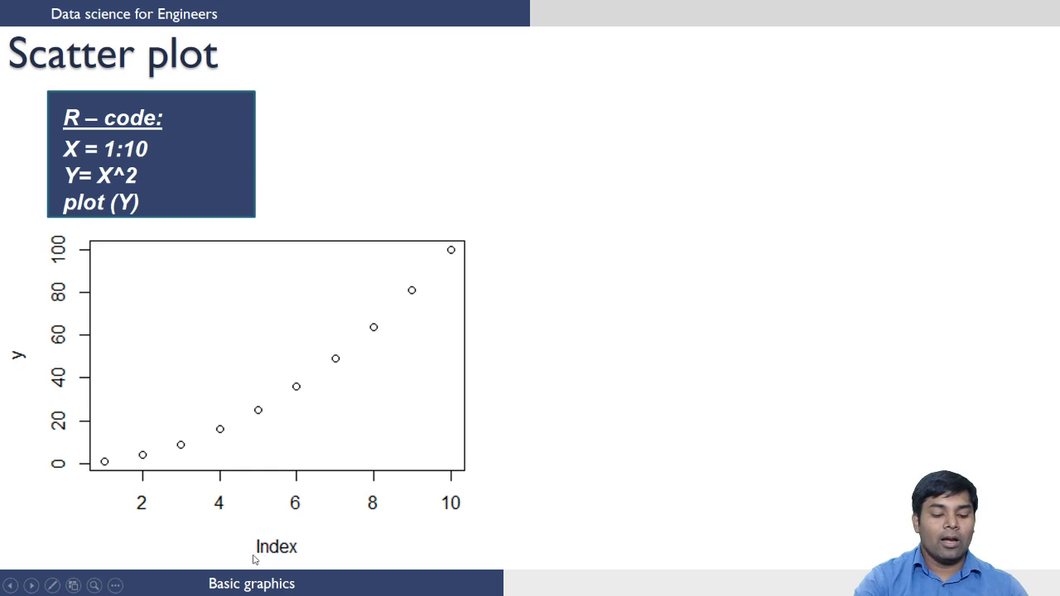
{"action": "mouse_move", "coordinate": [290, 560]}
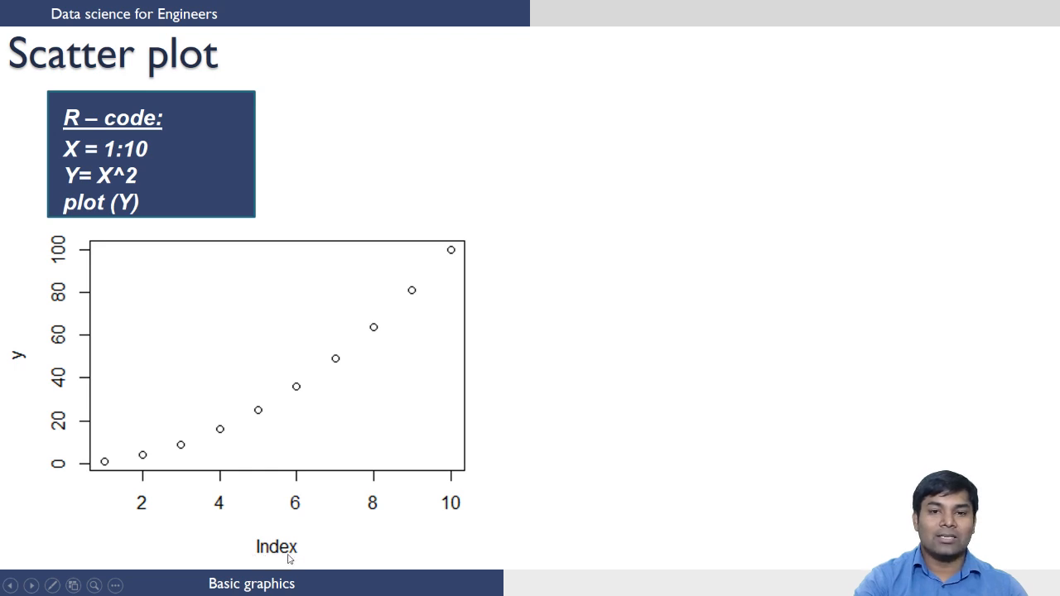
{"action": "mouse_move", "coordinate": [215, 527]}
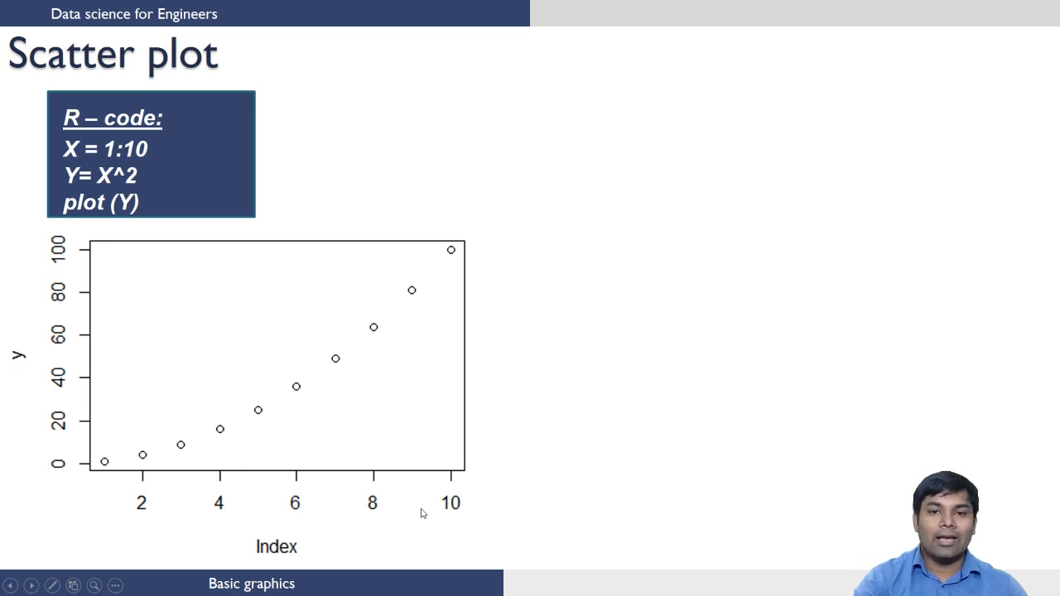
{"action": "mouse_move", "coordinate": [325, 506]}
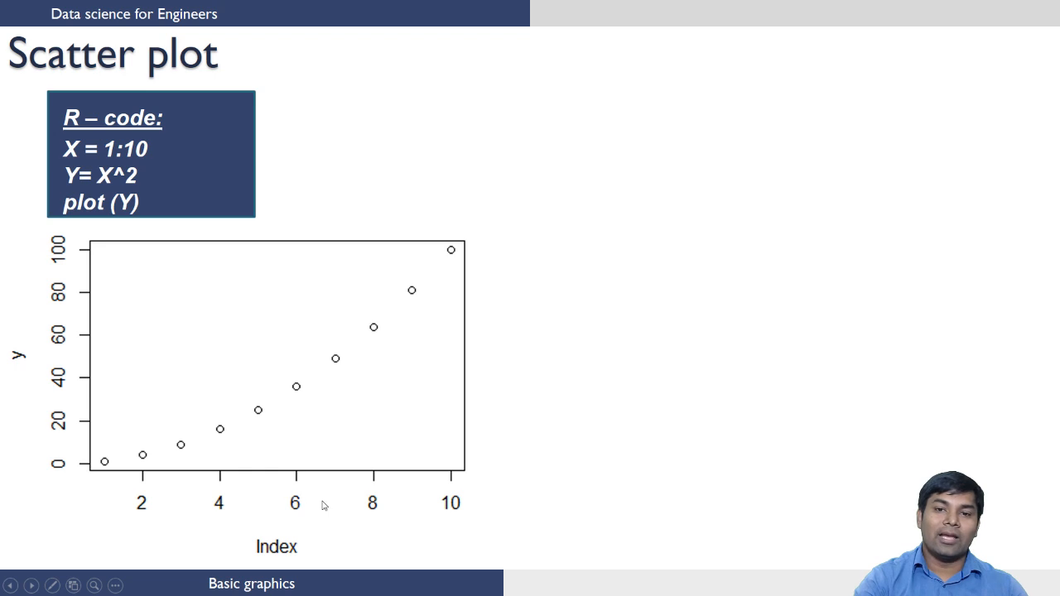
{"action": "mouse_move", "coordinate": [454, 517]}
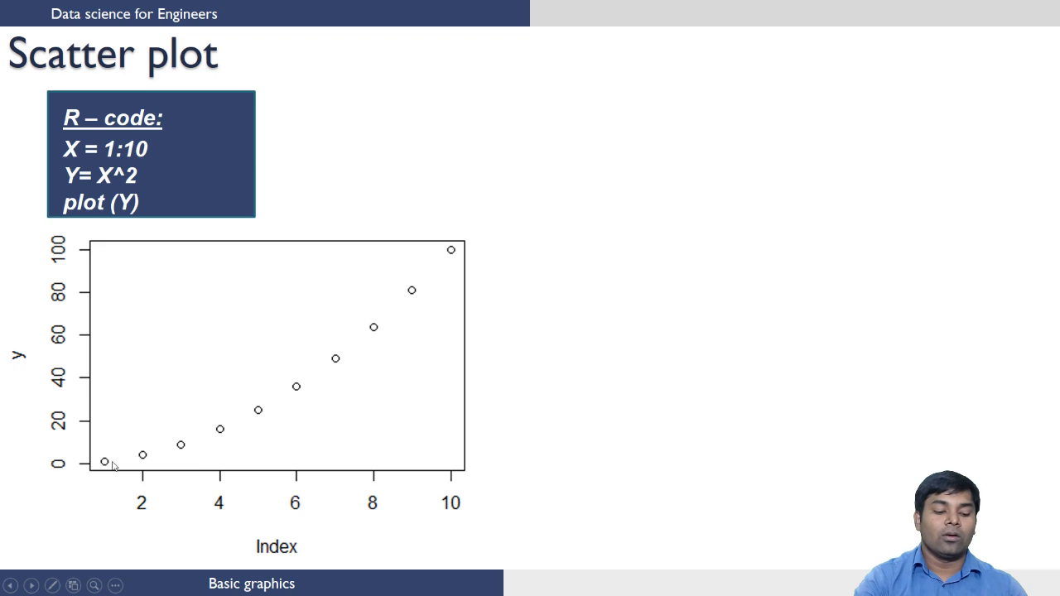
{"action": "mouse_move", "coordinate": [417, 400]}
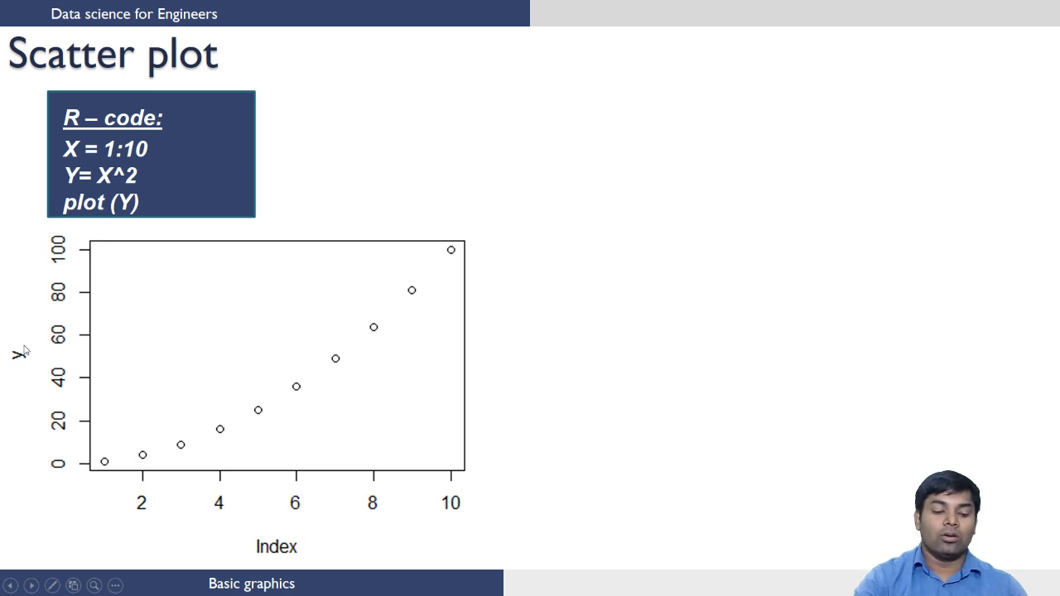
{"action": "mouse_move", "coordinate": [80, 461]}
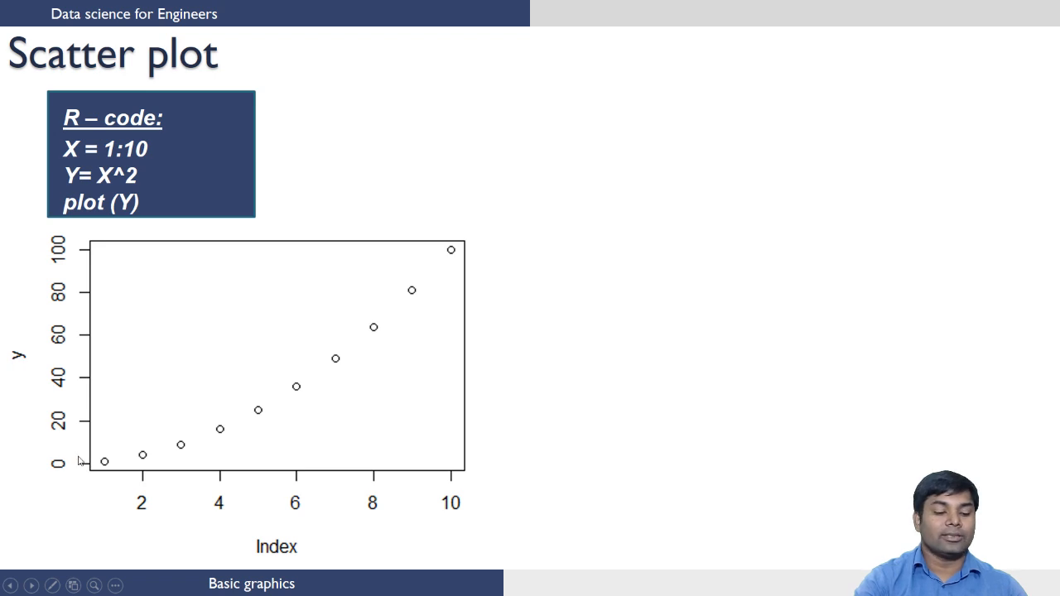
{"action": "mouse_move", "coordinate": [388, 262]}
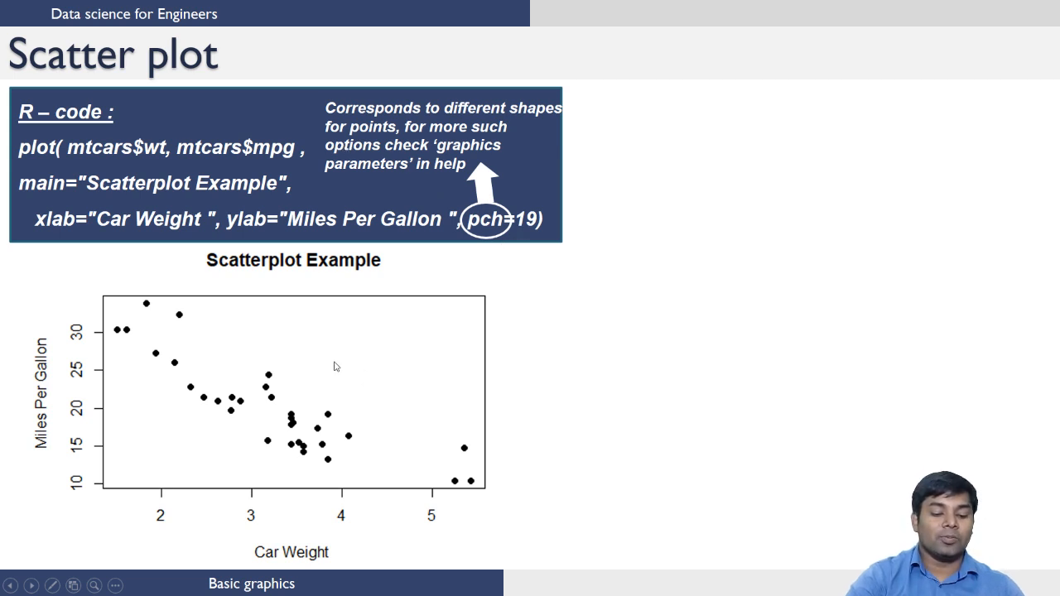
{"action": "mouse_move", "coordinate": [471, 494]}
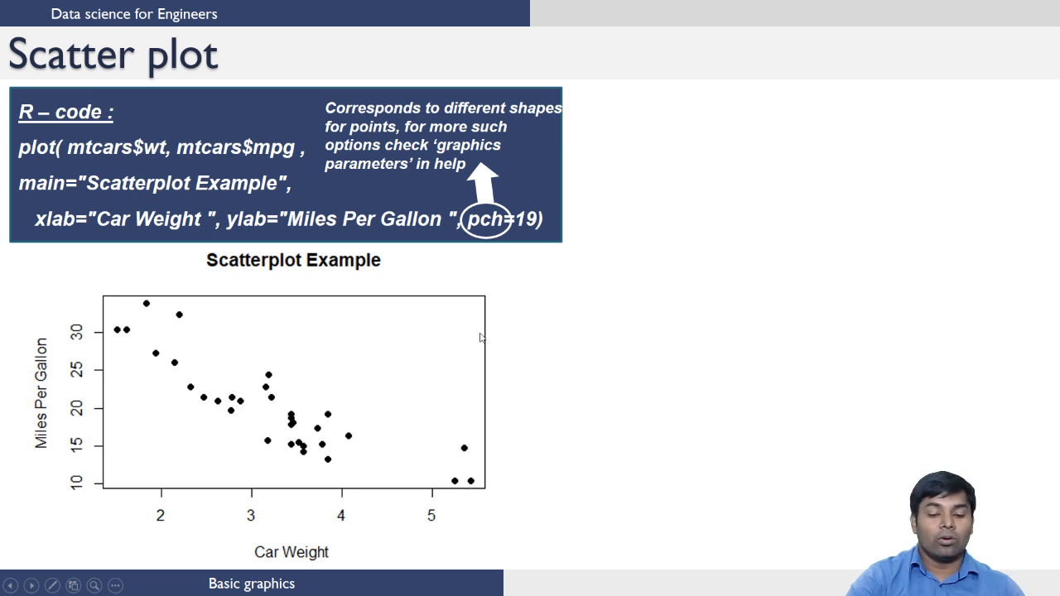
{"action": "mouse_move", "coordinate": [517, 259]}
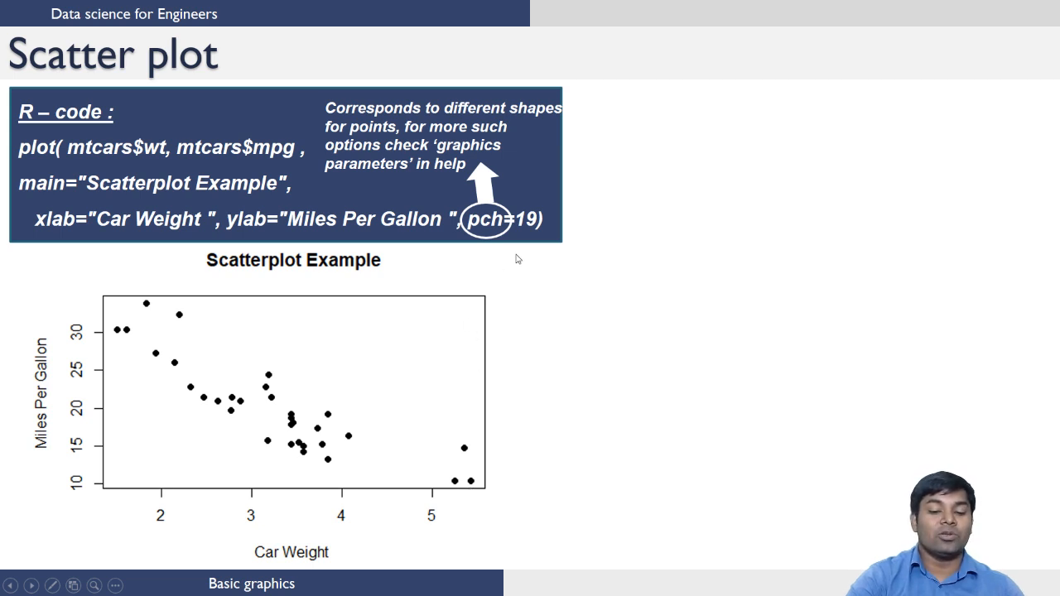
{"action": "mouse_move", "coordinate": [400, 444]}
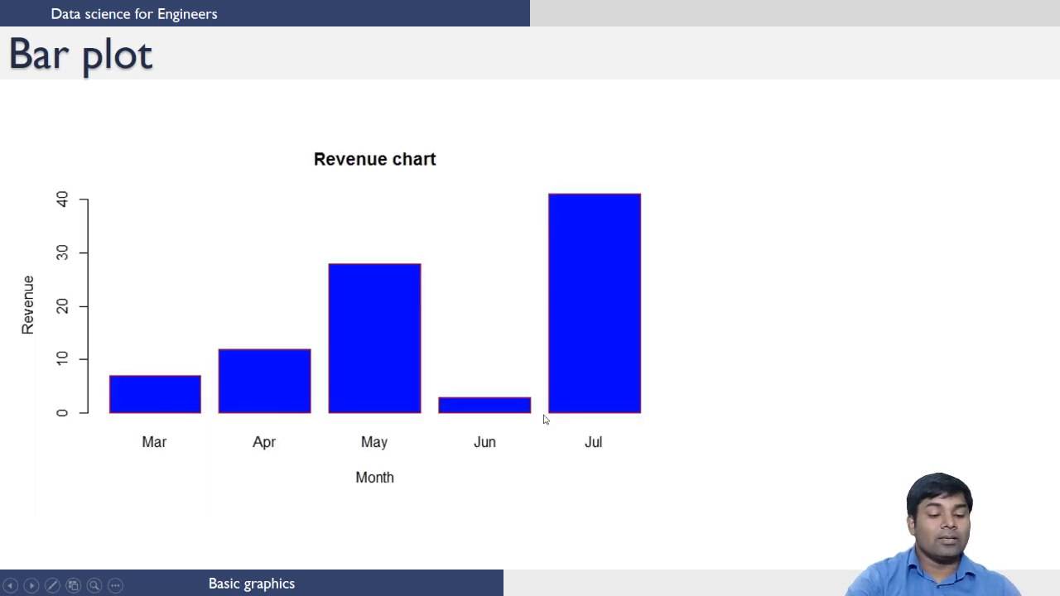
{"action": "mouse_move", "coordinate": [98, 397]}
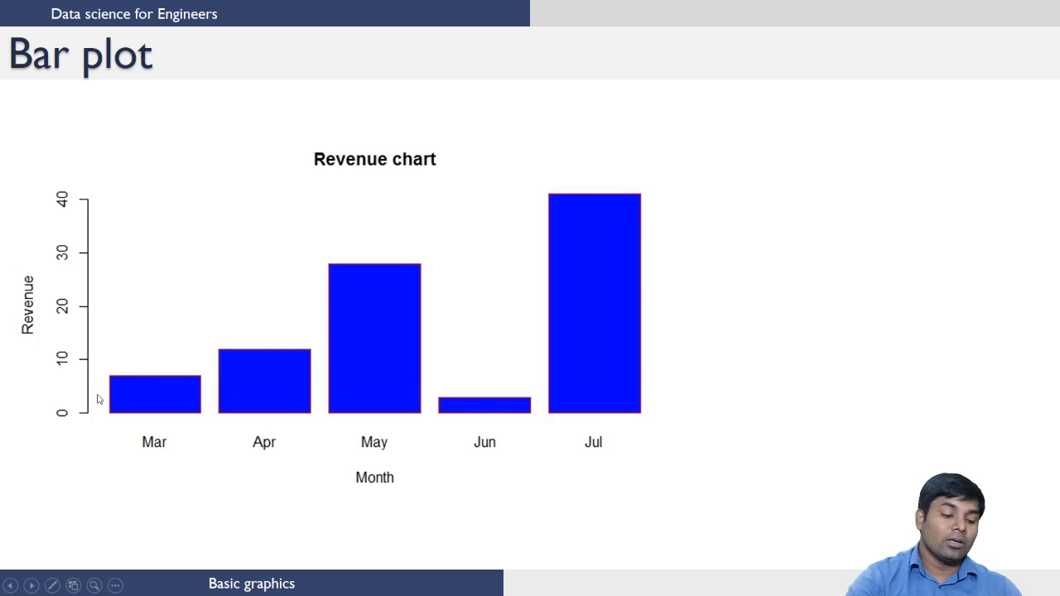
{"action": "mouse_move", "coordinate": [454, 400]}
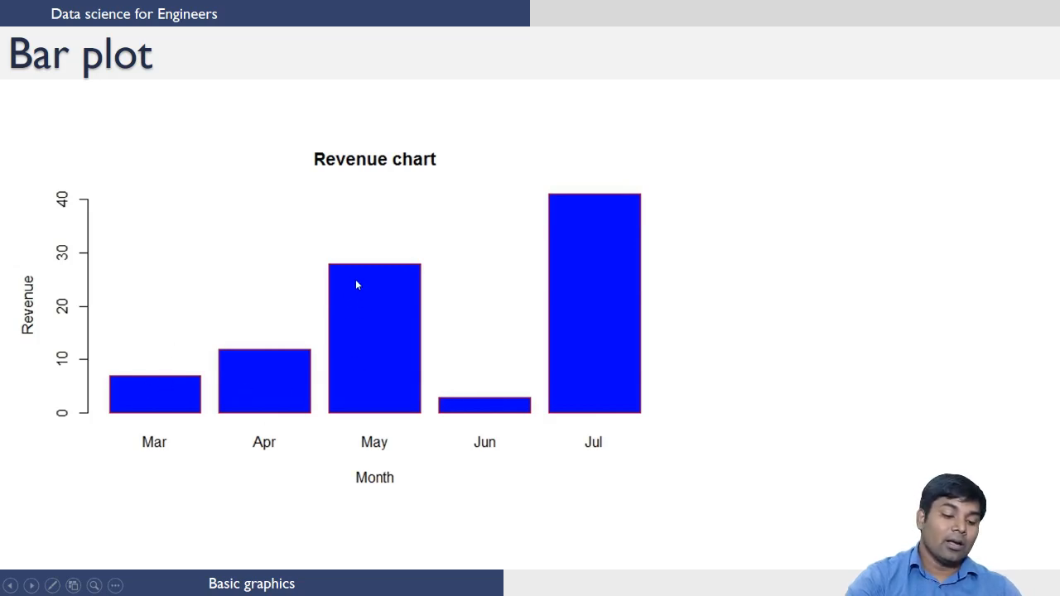
{"action": "mouse_move", "coordinate": [122, 452]}
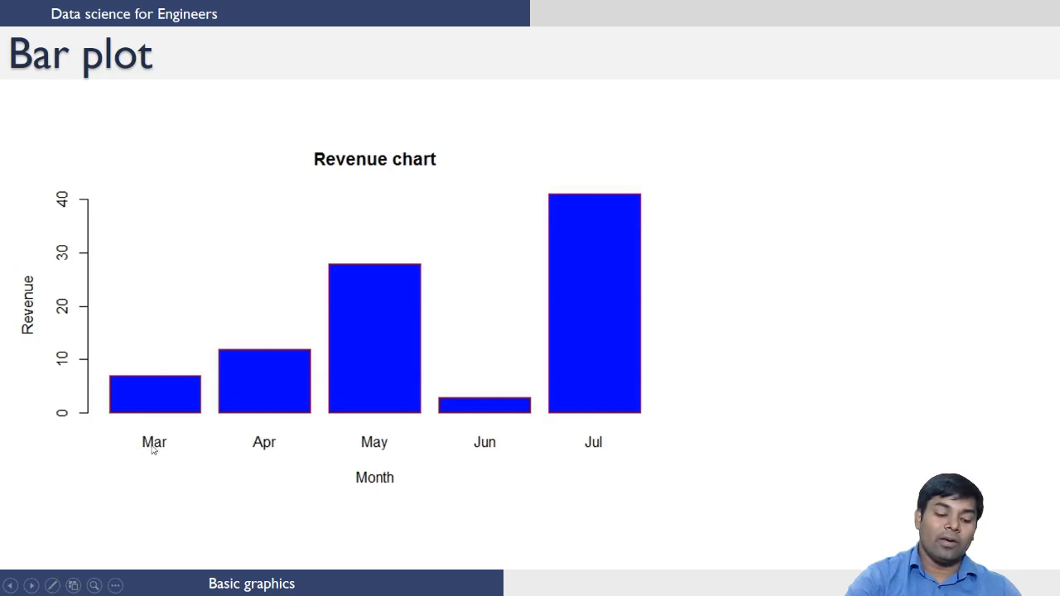
{"action": "mouse_move", "coordinate": [202, 439]}
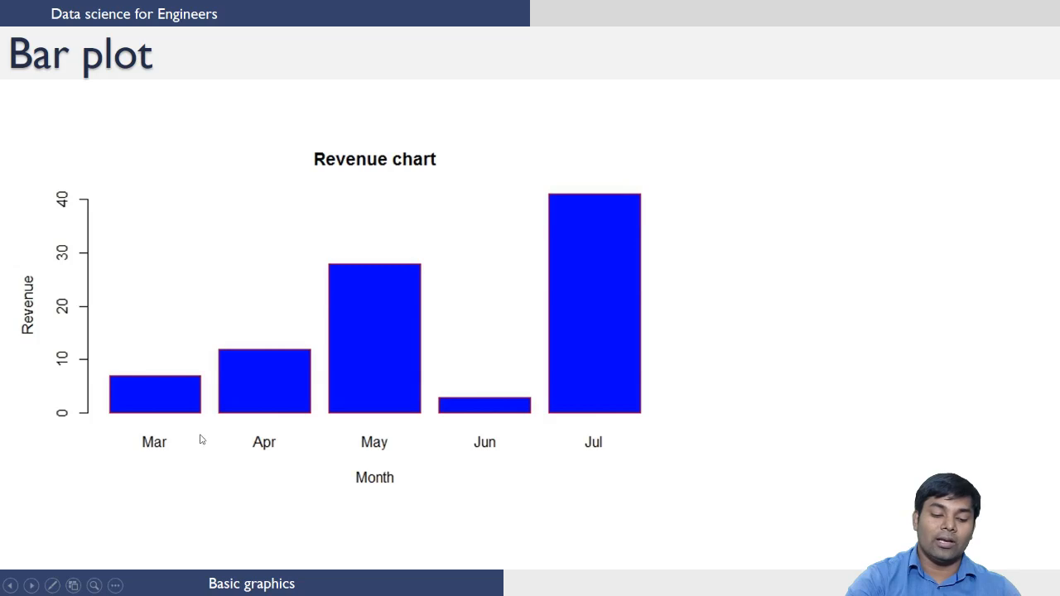
{"action": "mouse_move", "coordinate": [605, 437]}
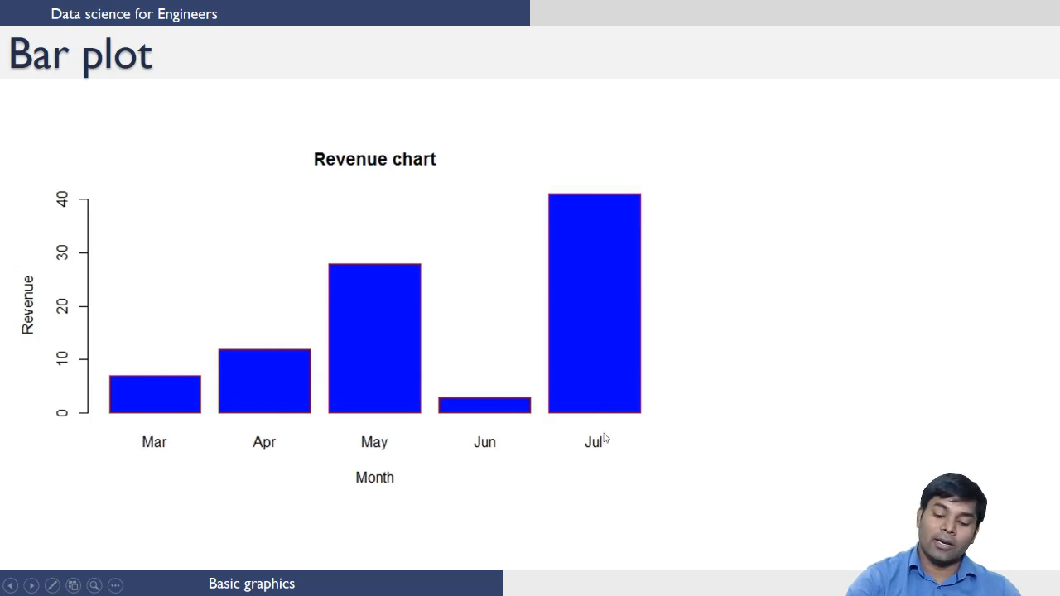
{"action": "mouse_move", "coordinate": [597, 439]}
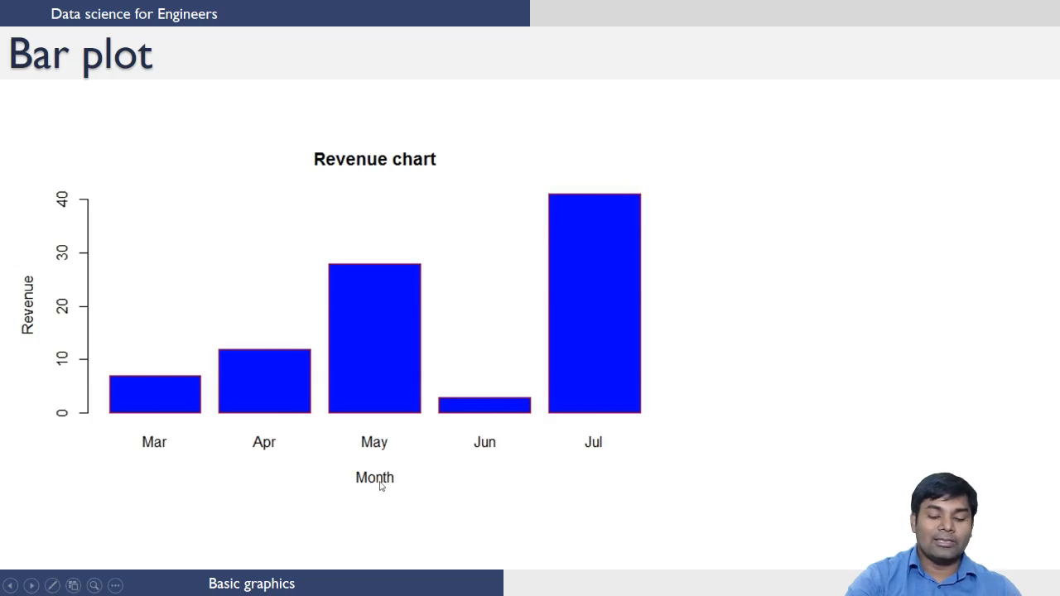
{"action": "mouse_move", "coordinate": [184, 236]}
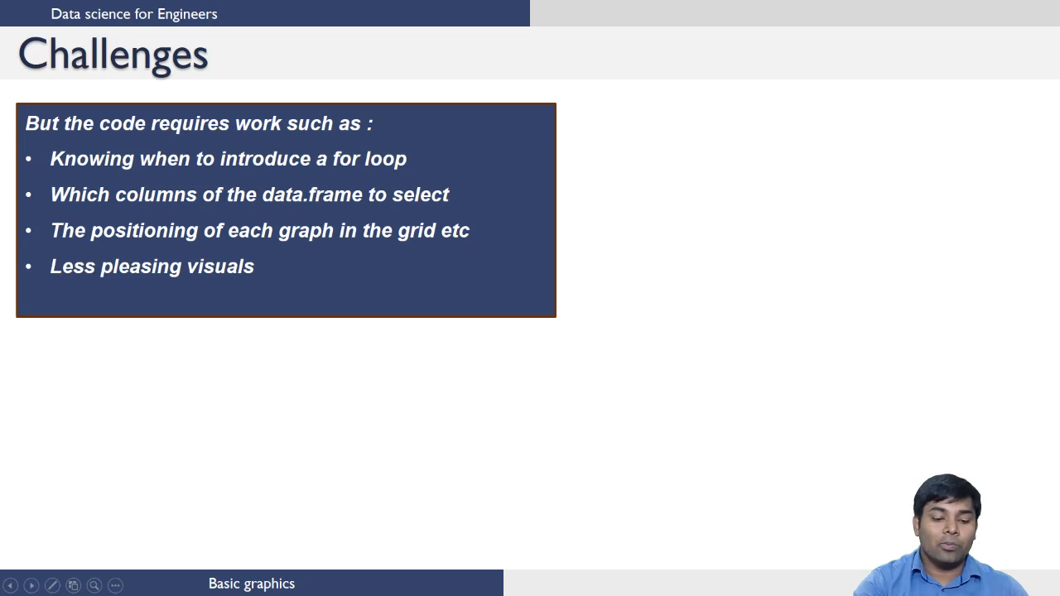
{"action": "mouse_move", "coordinate": [267, 212]}
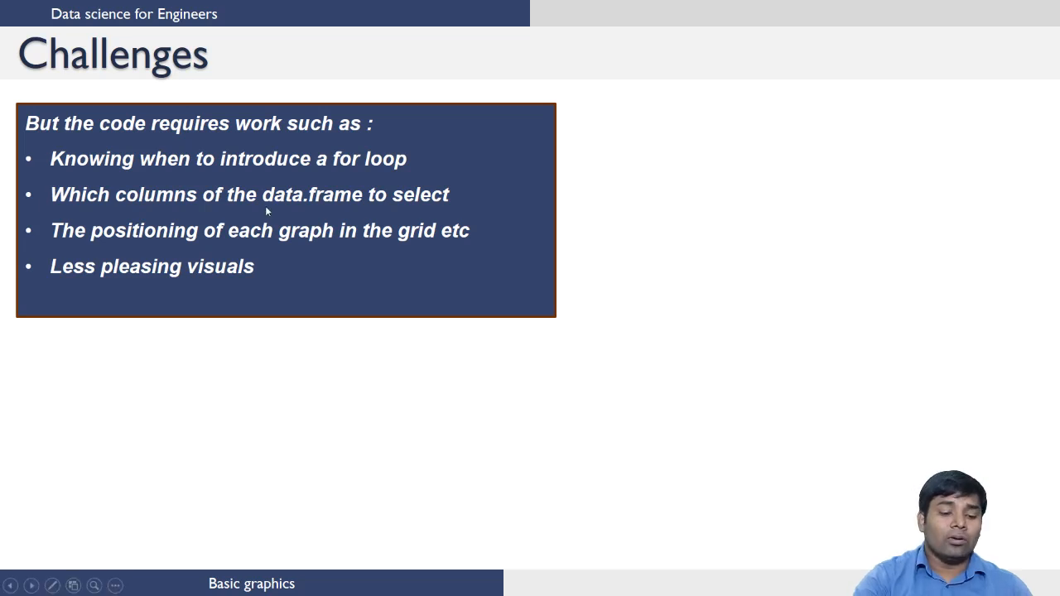
{"action": "mouse_move", "coordinate": [338, 222]}
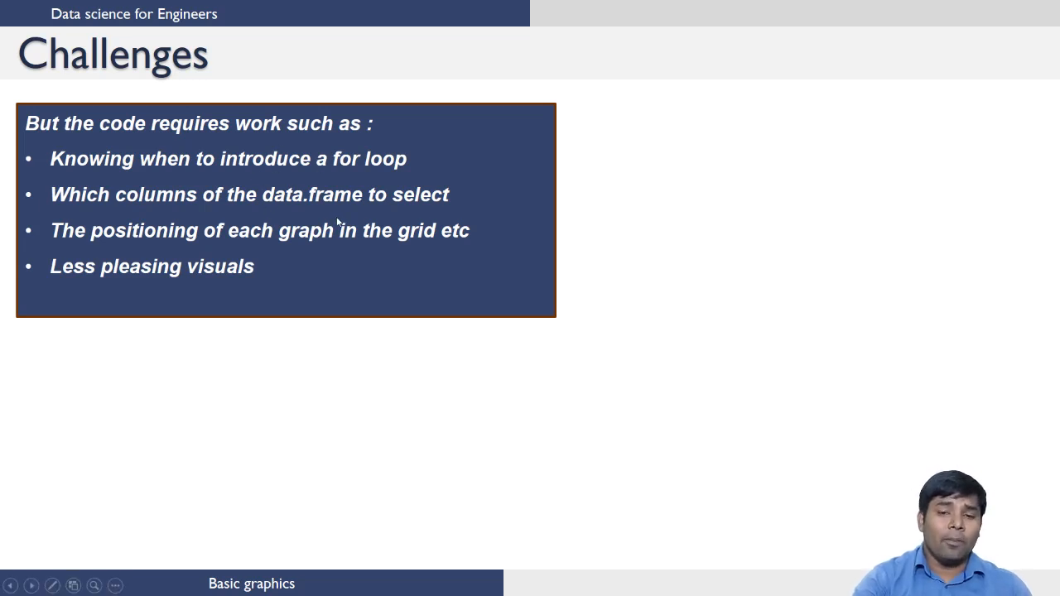
{"action": "mouse_move", "coordinate": [260, 288]}
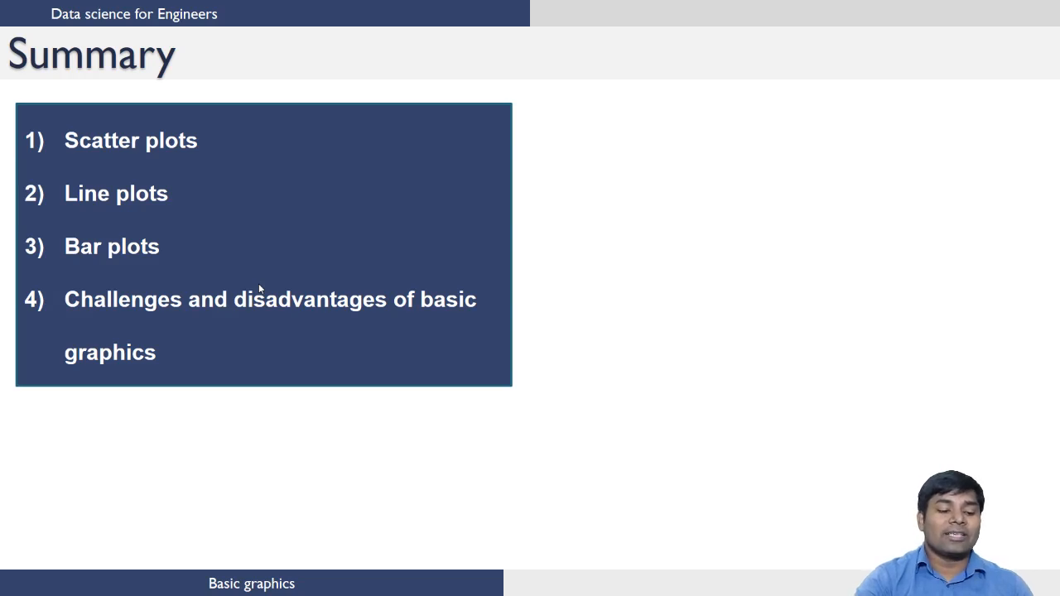
{"action": "mouse_move", "coordinate": [232, 328]}
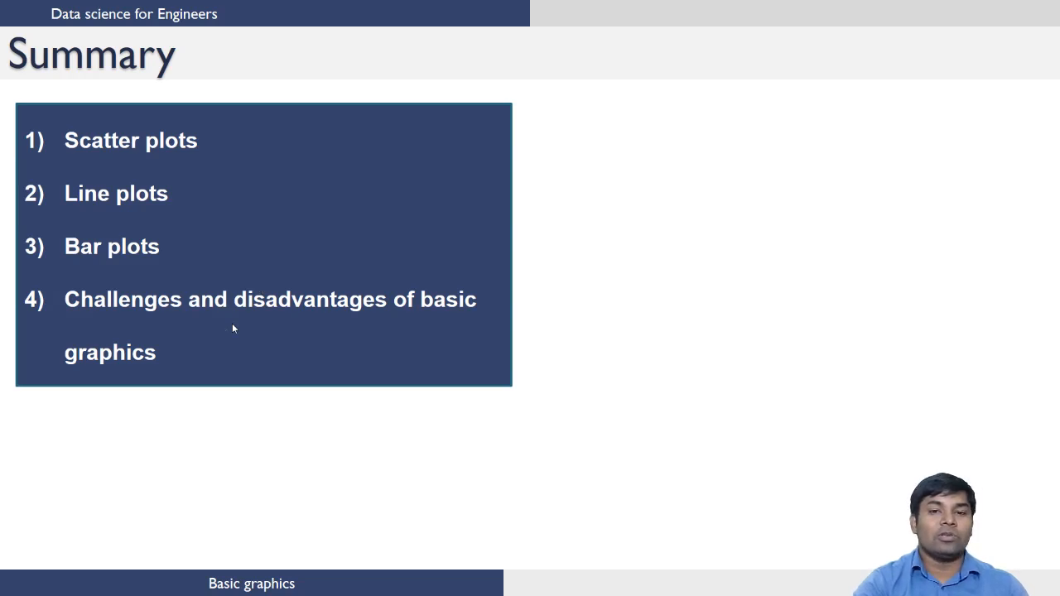